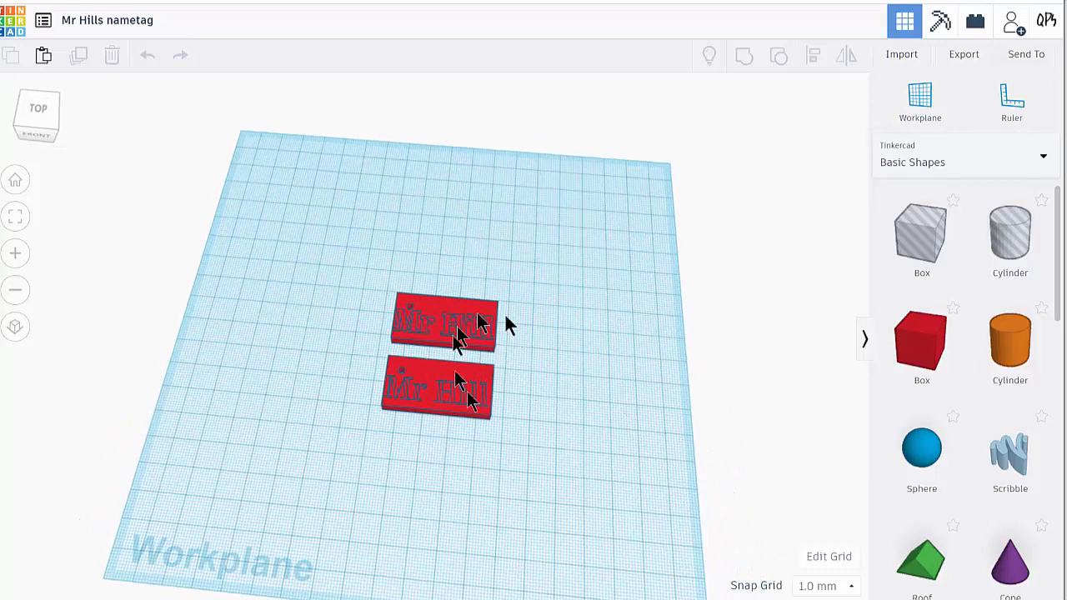
Step: Export the selected lower Mr Hills nametag as an .STL file and download it
{"action": "left_click", "coordinate": [437, 392]}
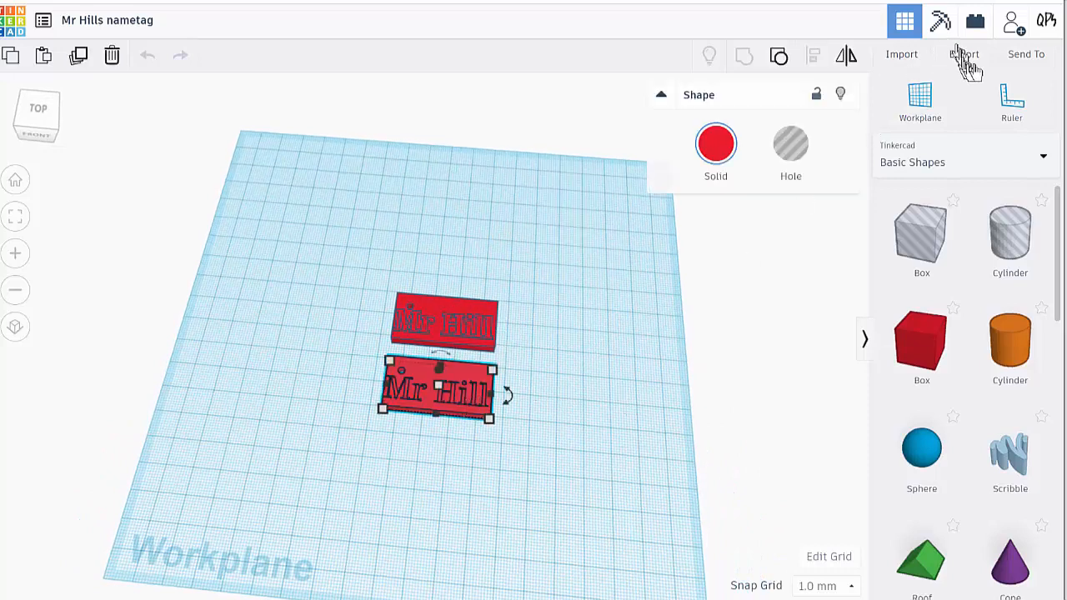
{"action": "mouse_move", "coordinate": [965, 53]}
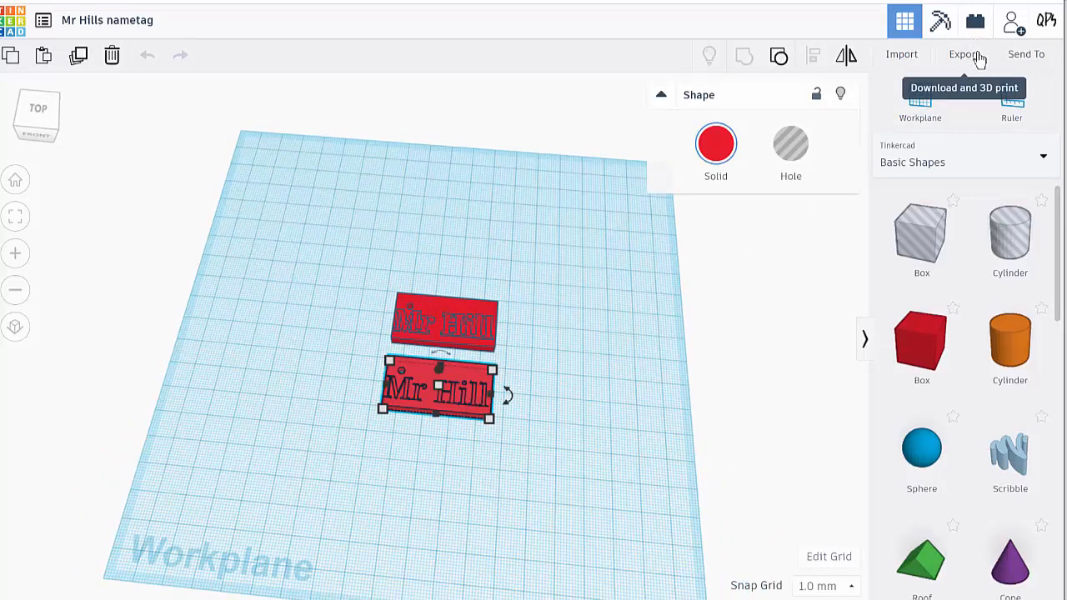
{"action": "left_click", "coordinate": [965, 53]}
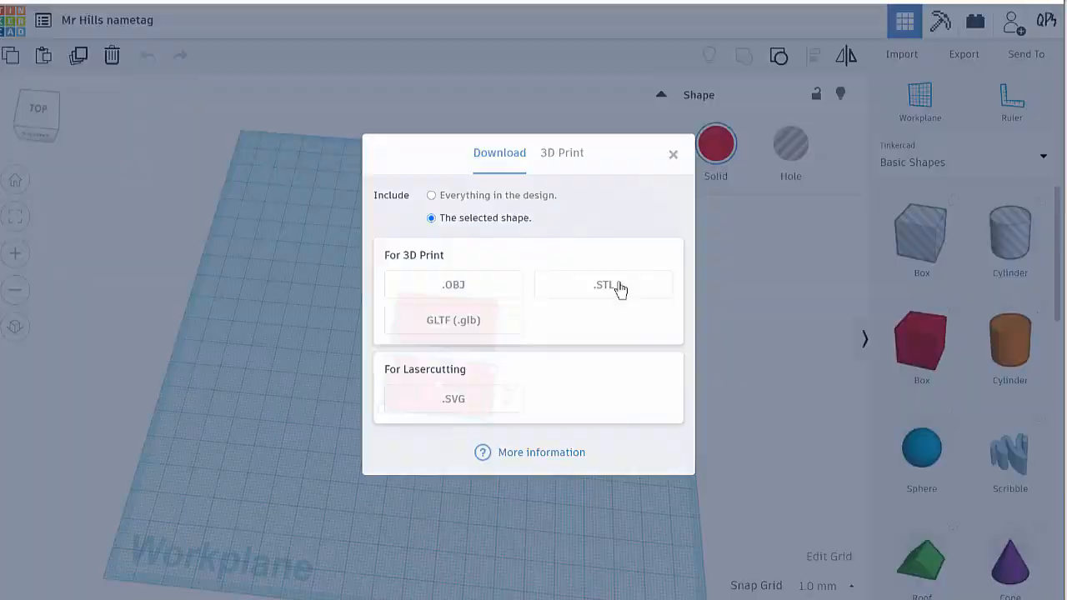
{"action": "left_click", "coordinate": [604, 284]}
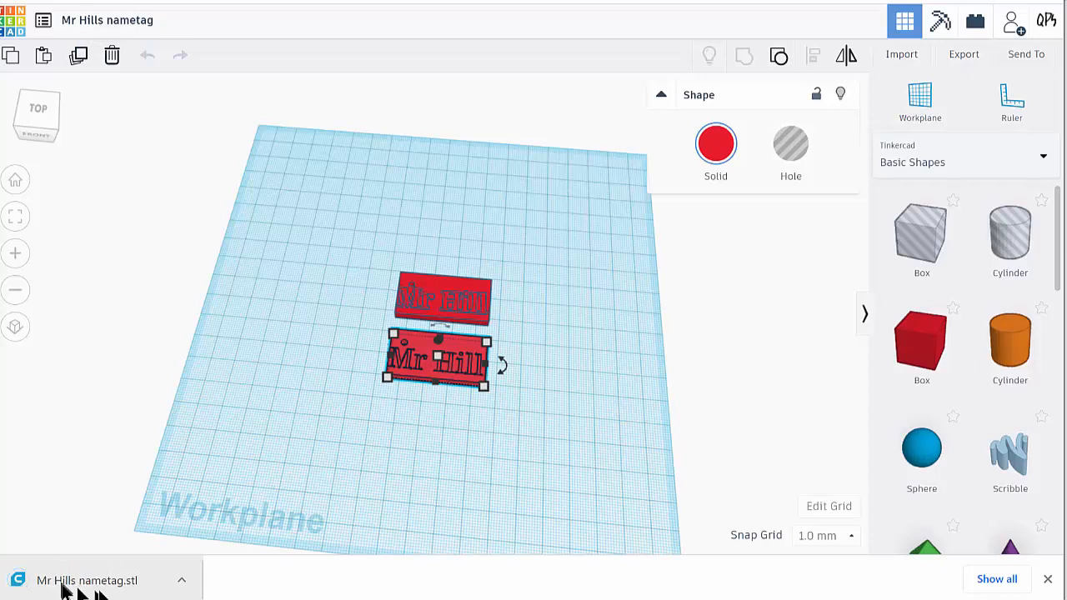
{"action": "mouse_move", "coordinate": [92, 596]}
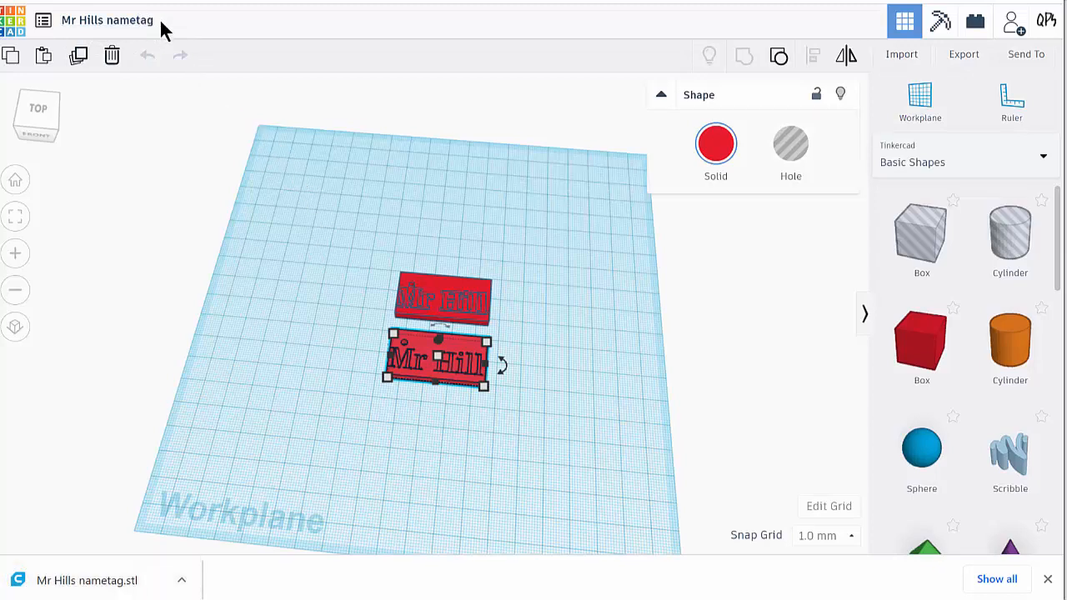
Step: Submit the school account password to complete the Google sign-in
{"action": "left_click", "coordinate": [106, 20]}
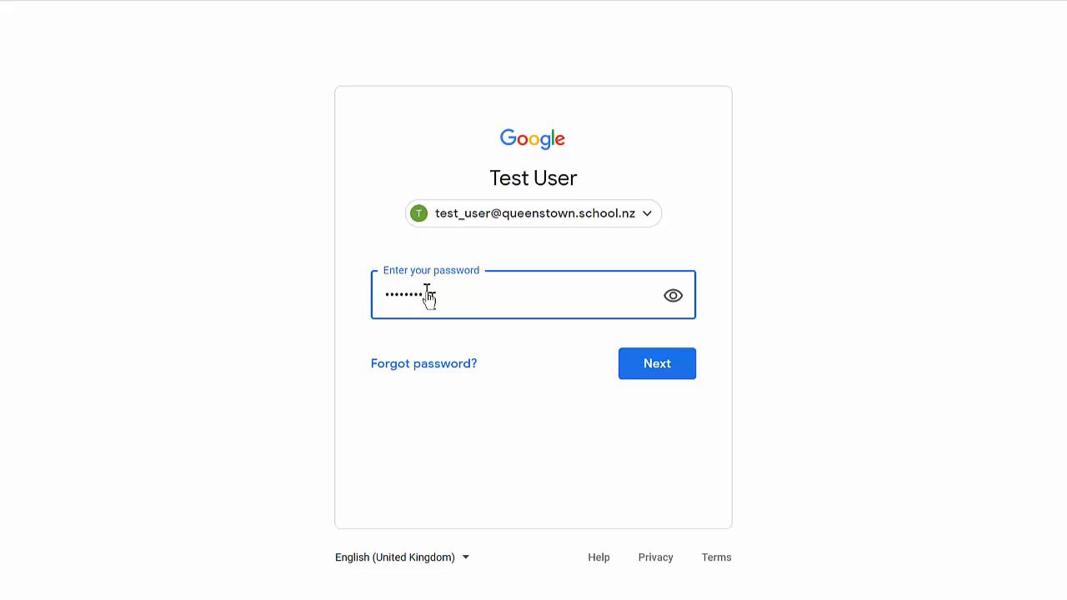
{"action": "left_click", "coordinate": [657, 363]}
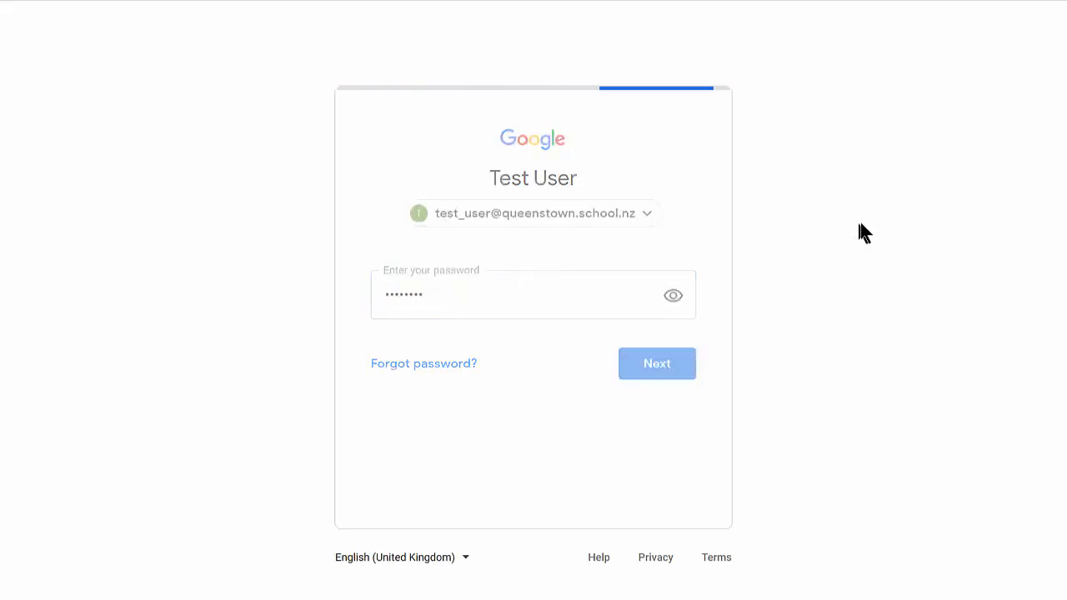
{"action": "left_click", "coordinate": [657, 363]}
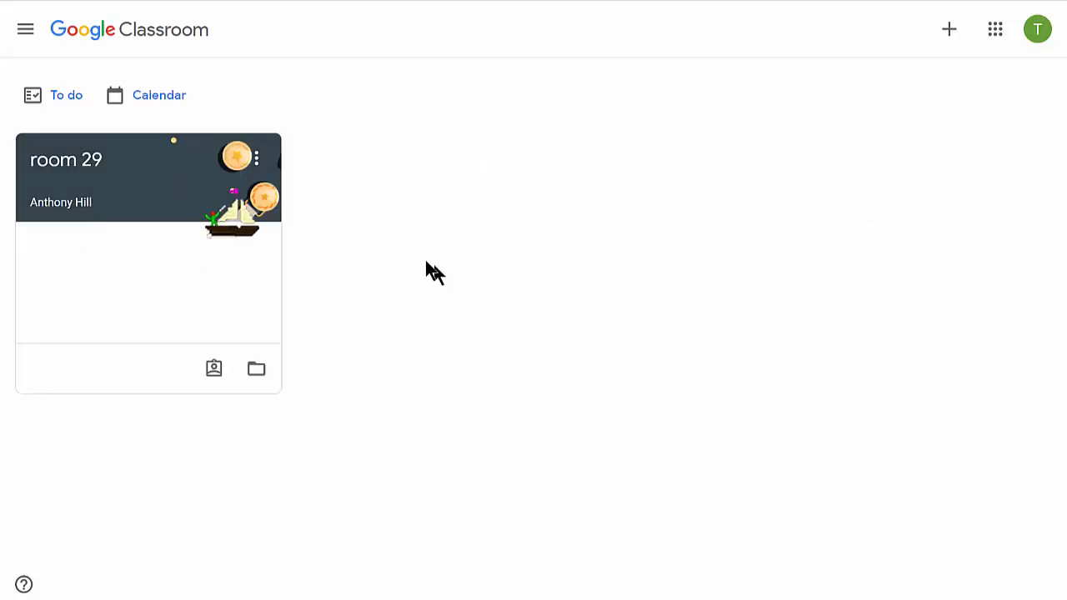
{"action": "mouse_move", "coordinate": [141, 207]}
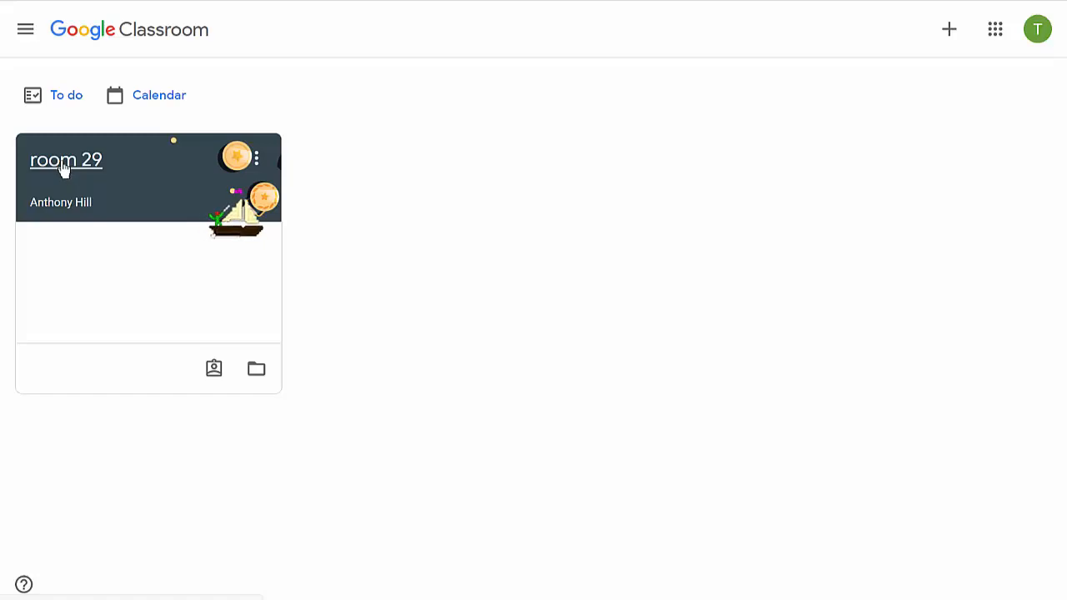
Step: Enter the room 29 class and open the Name tag assignment post from the Stream
{"action": "left_click", "coordinate": [67, 160]}
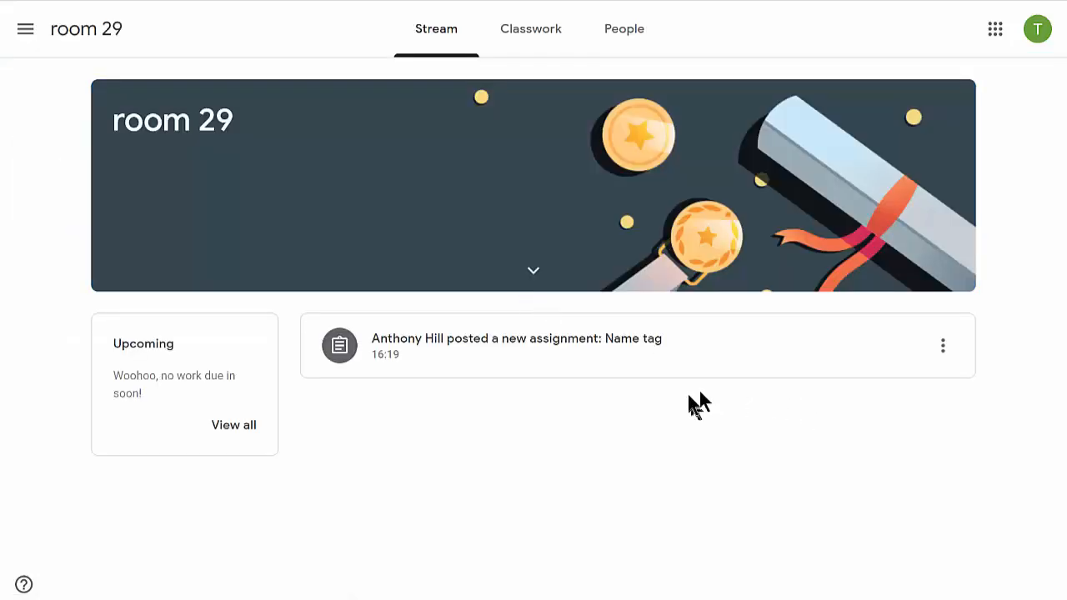
{"action": "mouse_move", "coordinate": [530, 348]}
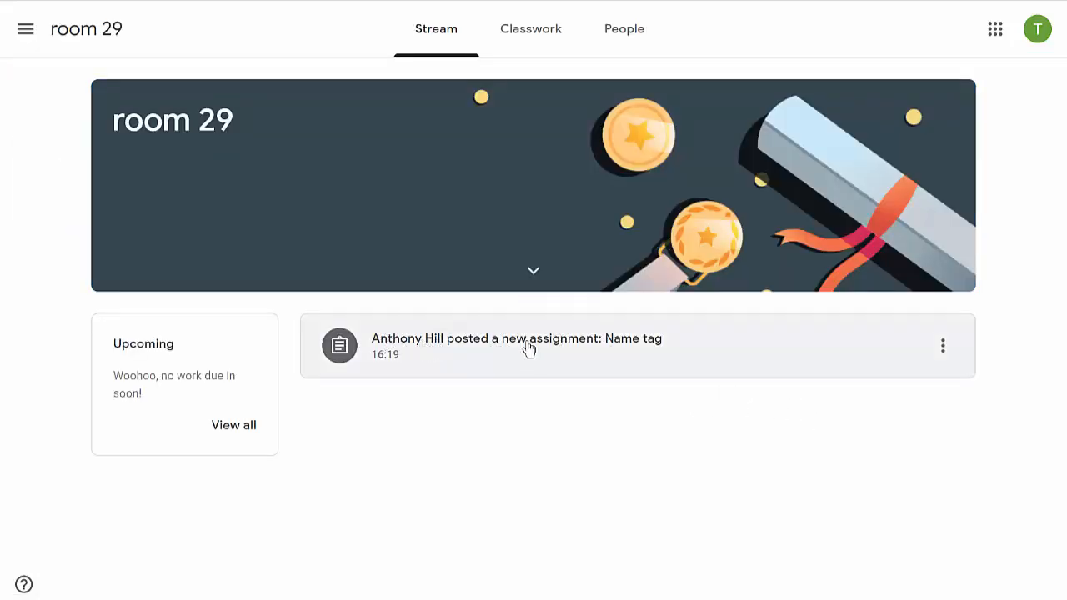
{"action": "left_click", "coordinate": [517, 338]}
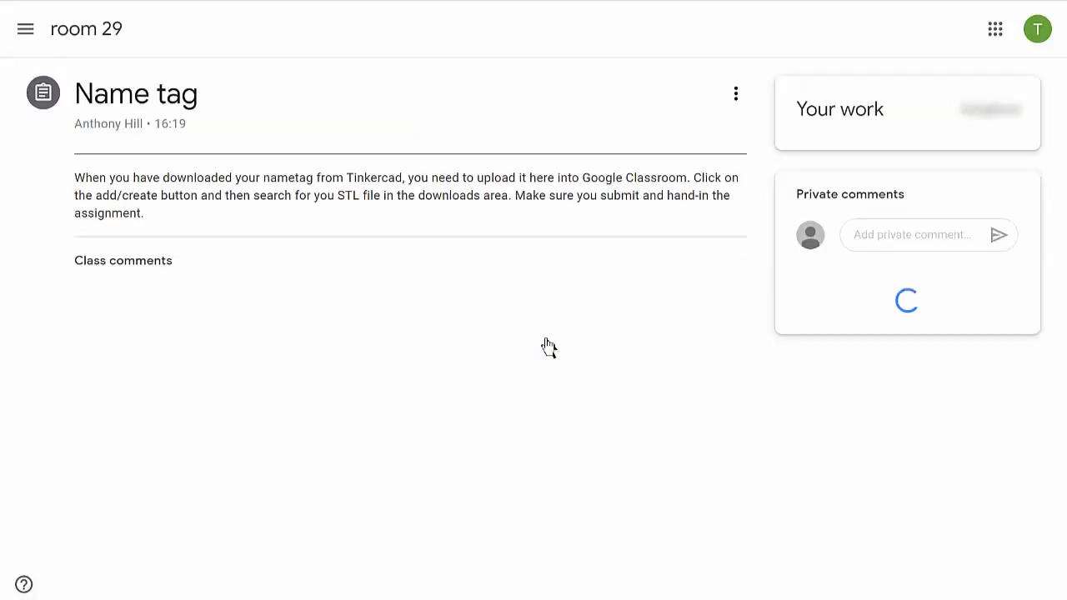
{"action": "left_click", "coordinate": [907, 143]}
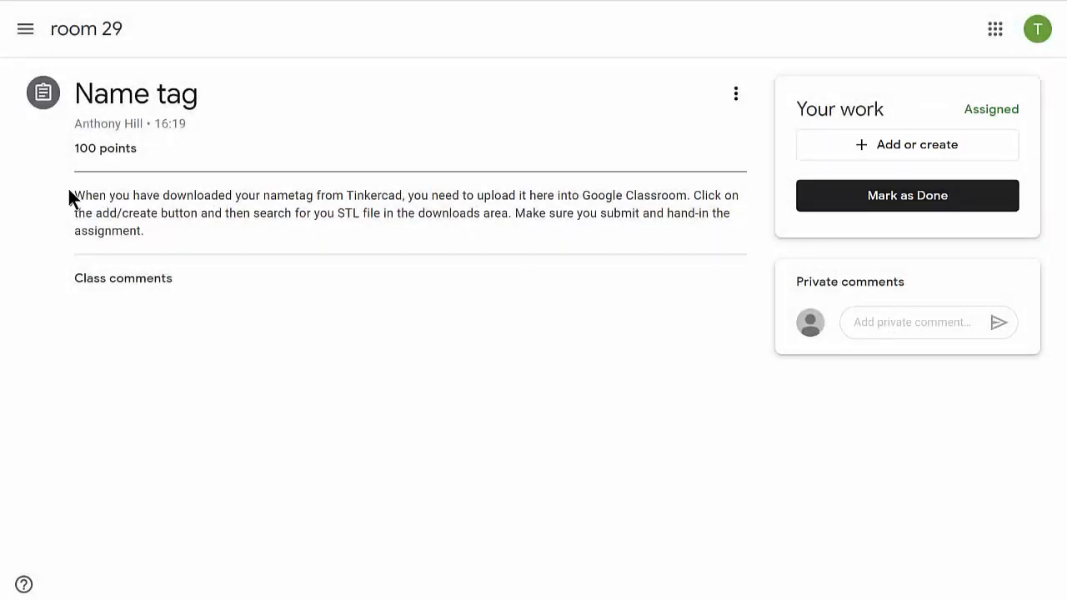
{"action": "mouse_move", "coordinate": [470, 213]}
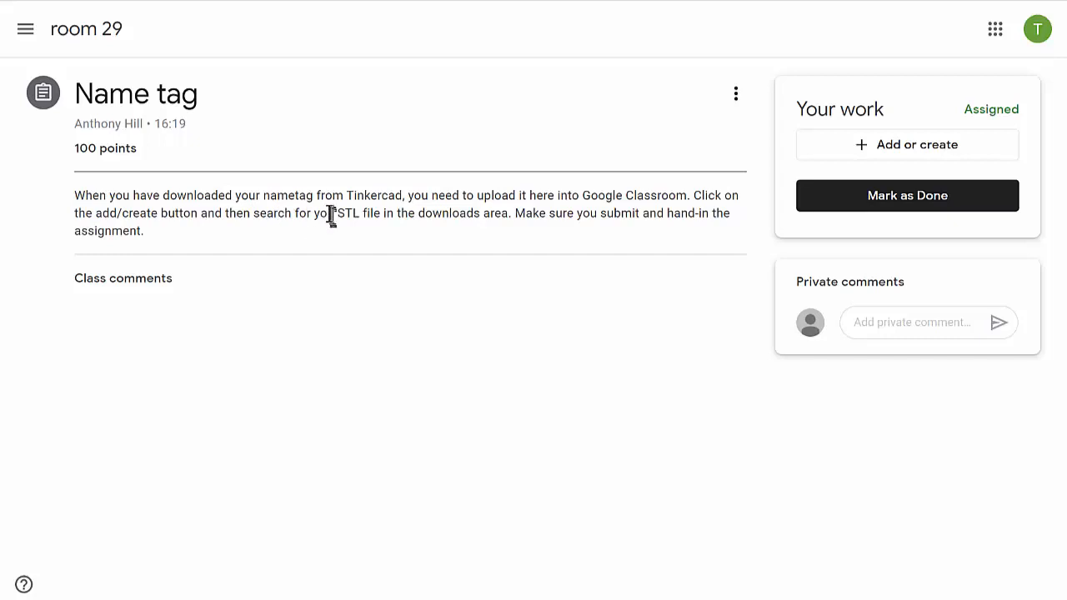
{"action": "mouse_move", "coordinate": [493, 213]}
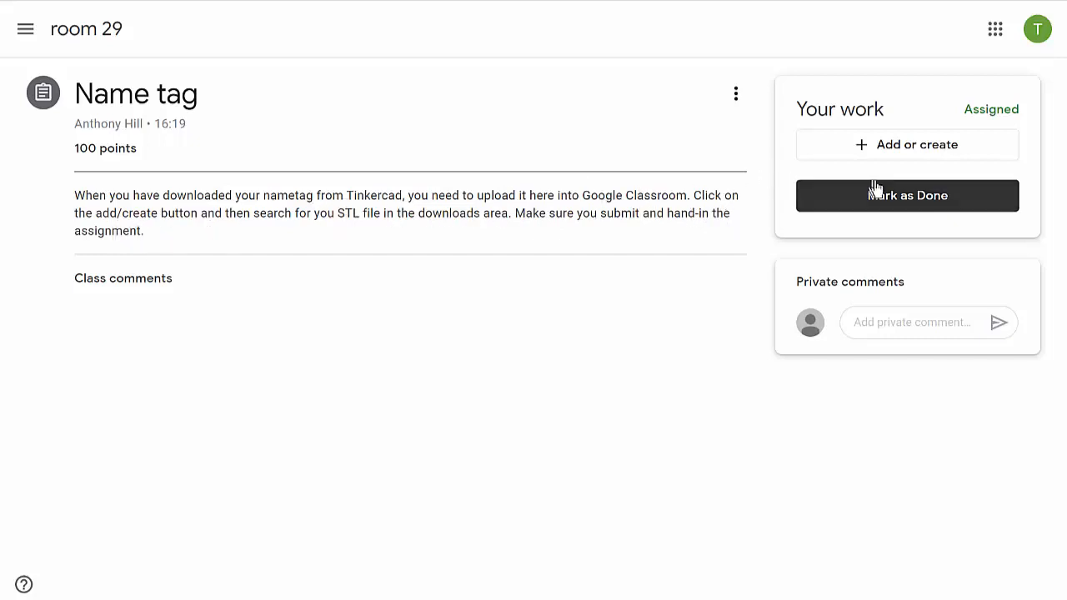
{"action": "mouse_move", "coordinate": [887, 143]}
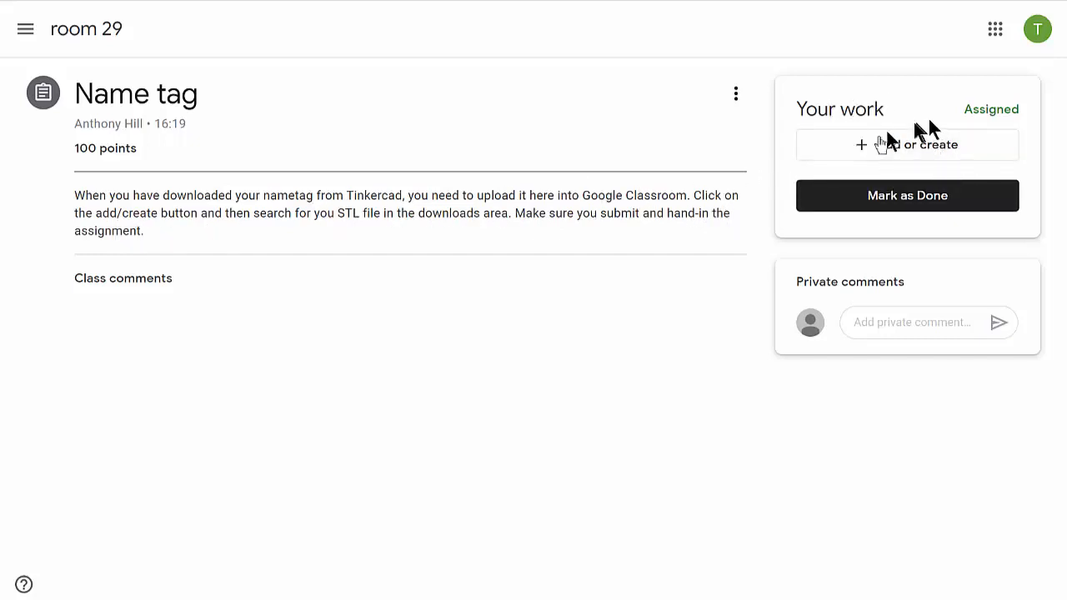
Step: Choose File under Add or create and switch the Insert files dialog to Upload
{"action": "left_click", "coordinate": [907, 143]}
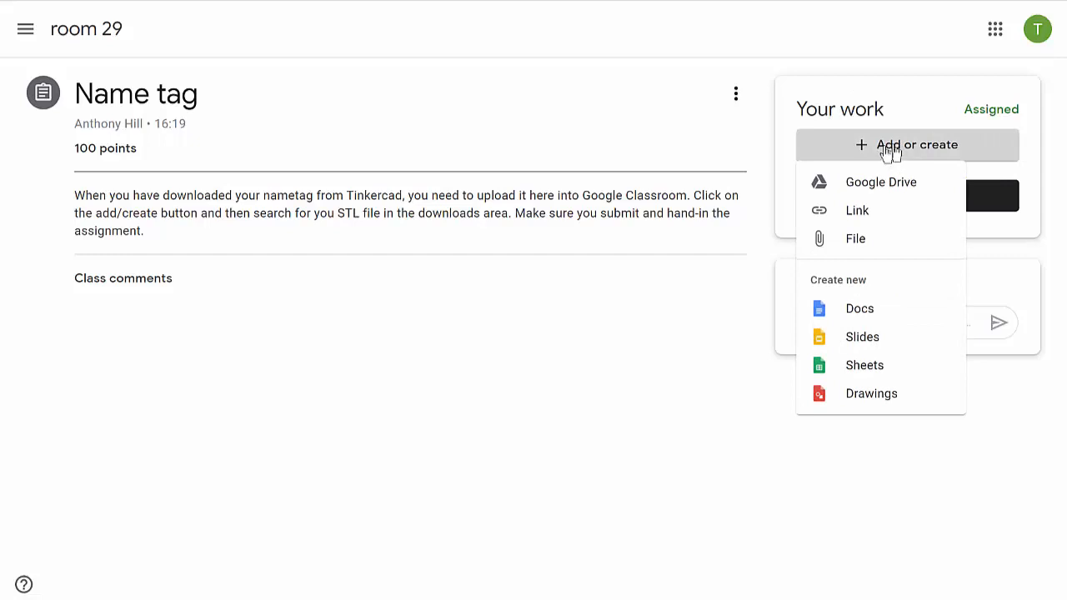
{"action": "mouse_move", "coordinate": [855, 240]}
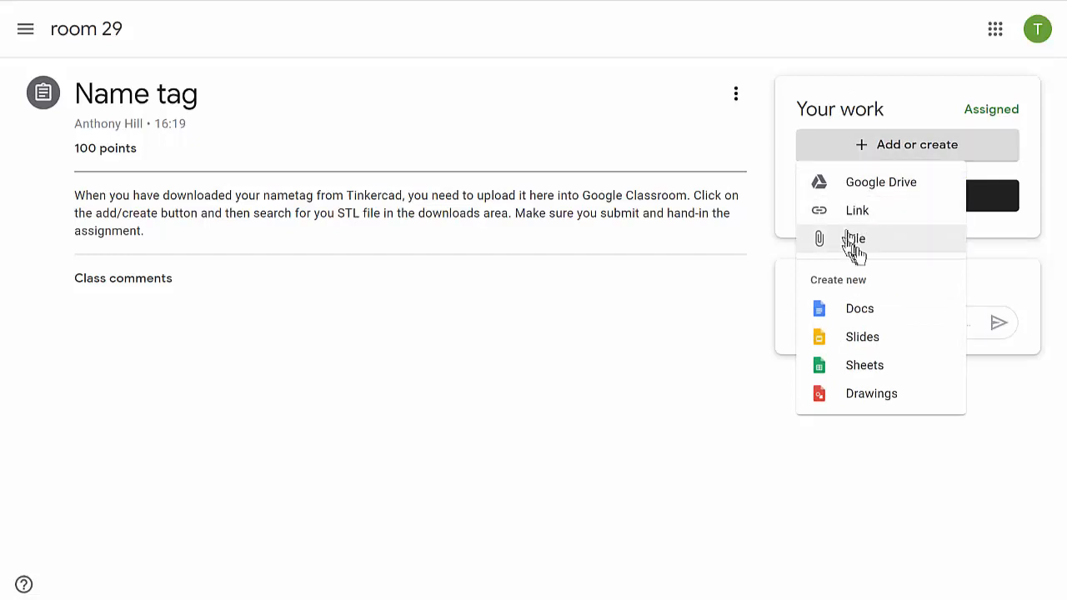
{"action": "mouse_move", "coordinate": [858, 242]}
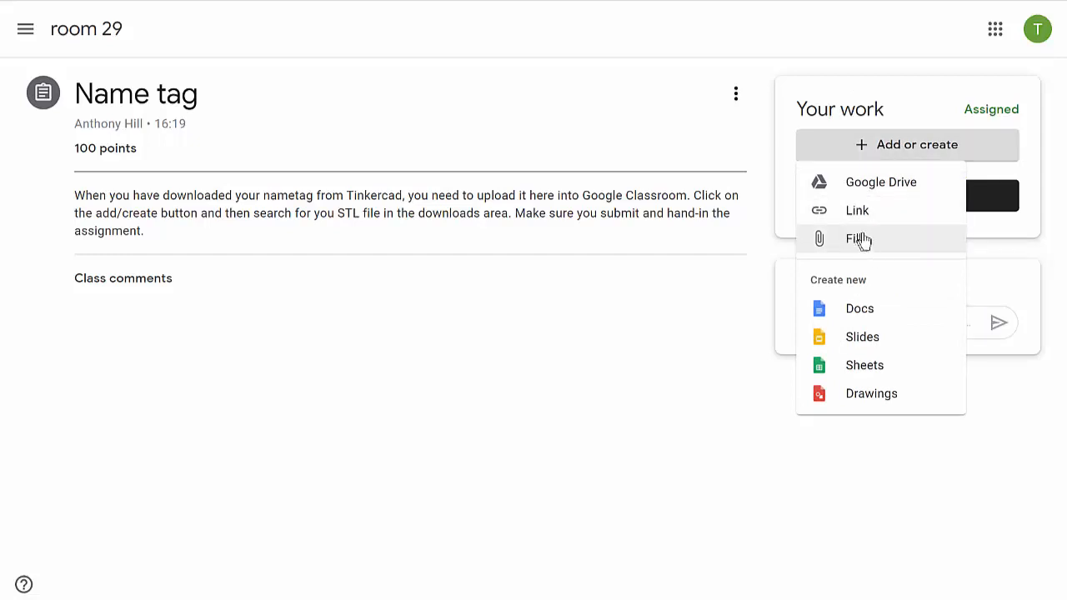
{"action": "left_click", "coordinate": [857, 240]}
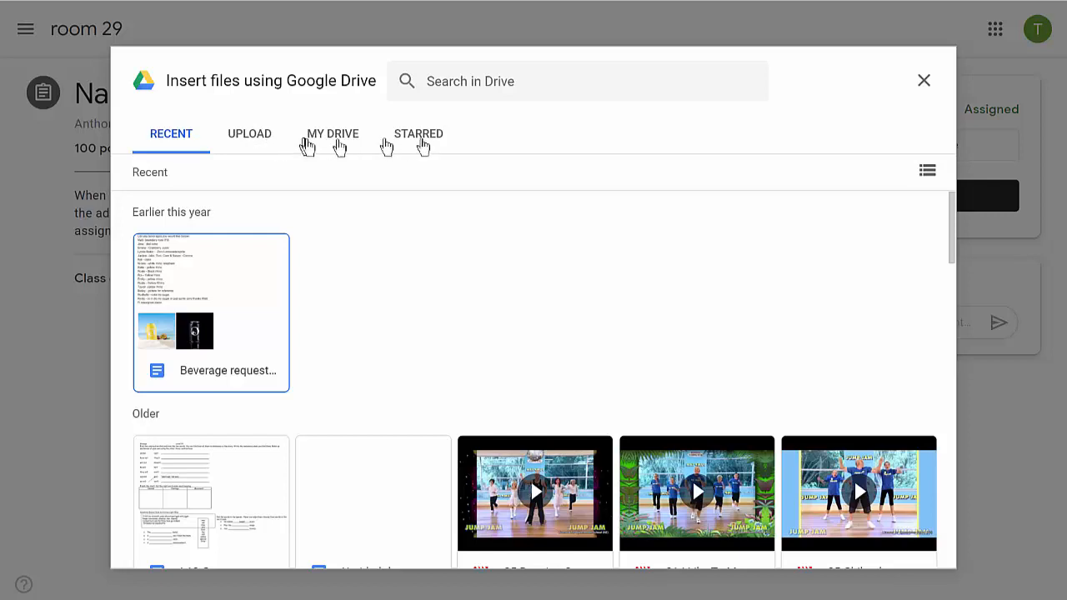
{"action": "mouse_move", "coordinate": [244, 144]}
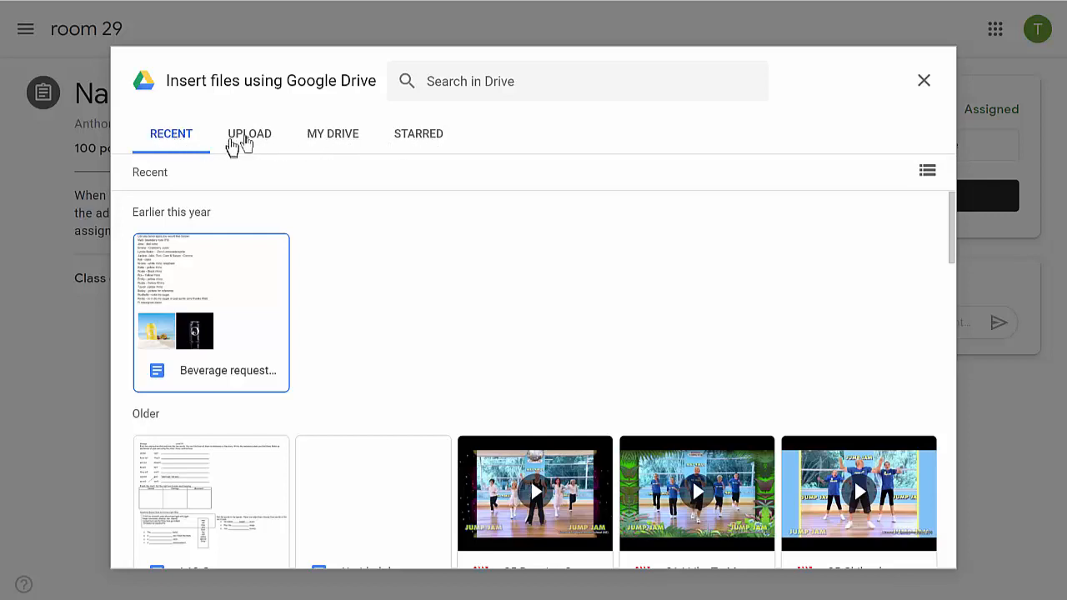
{"action": "left_click", "coordinate": [250, 134]}
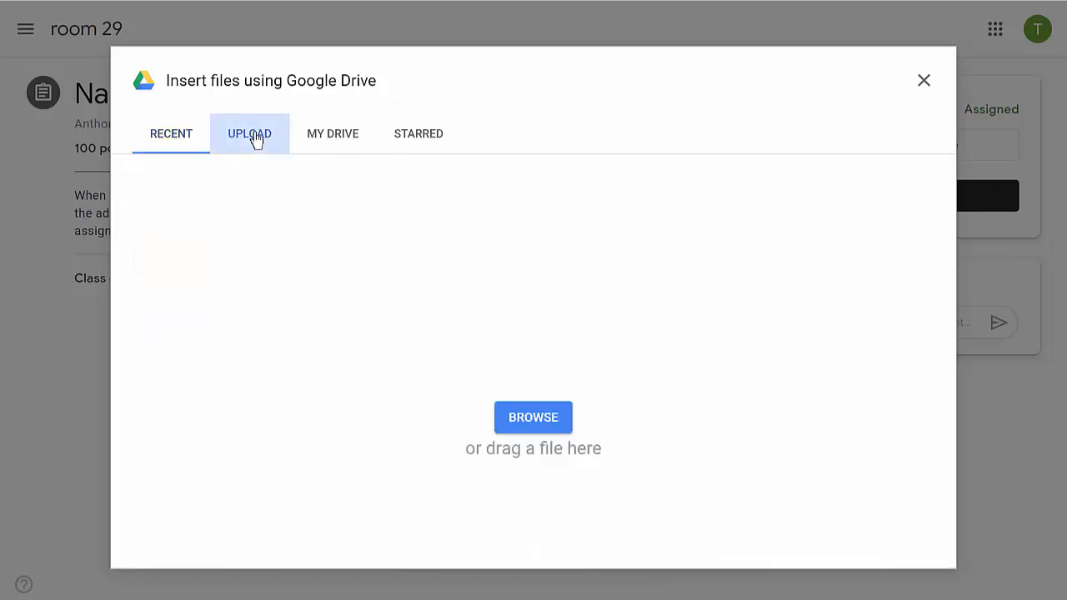
{"action": "left_click", "coordinate": [250, 133]}
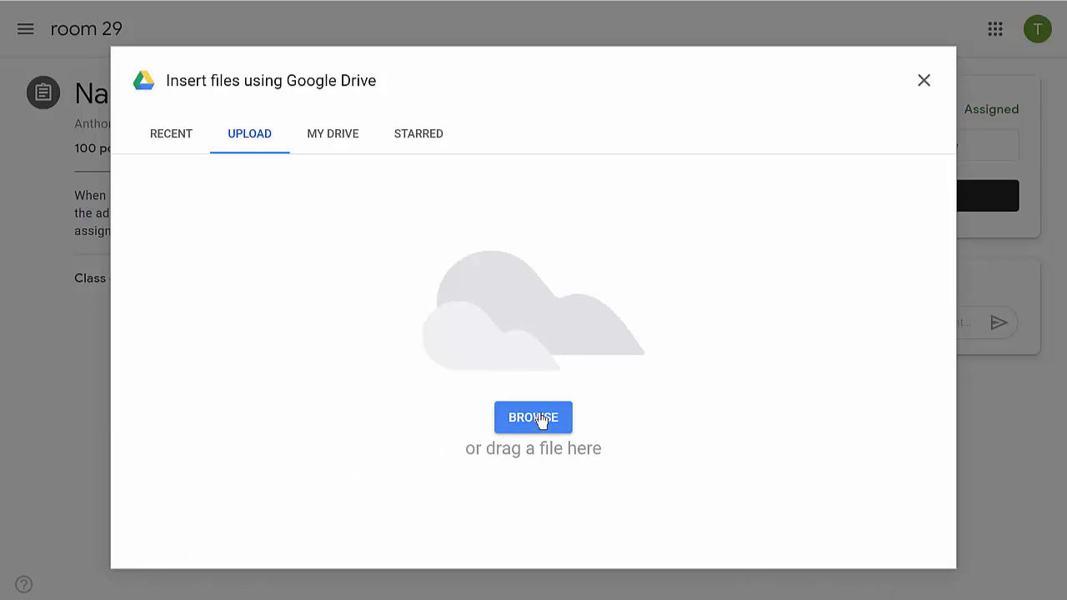
Step: Browse to Downloads and attach Mr Hills nametag.stl to the assignment work
{"action": "left_click", "coordinate": [534, 416]}
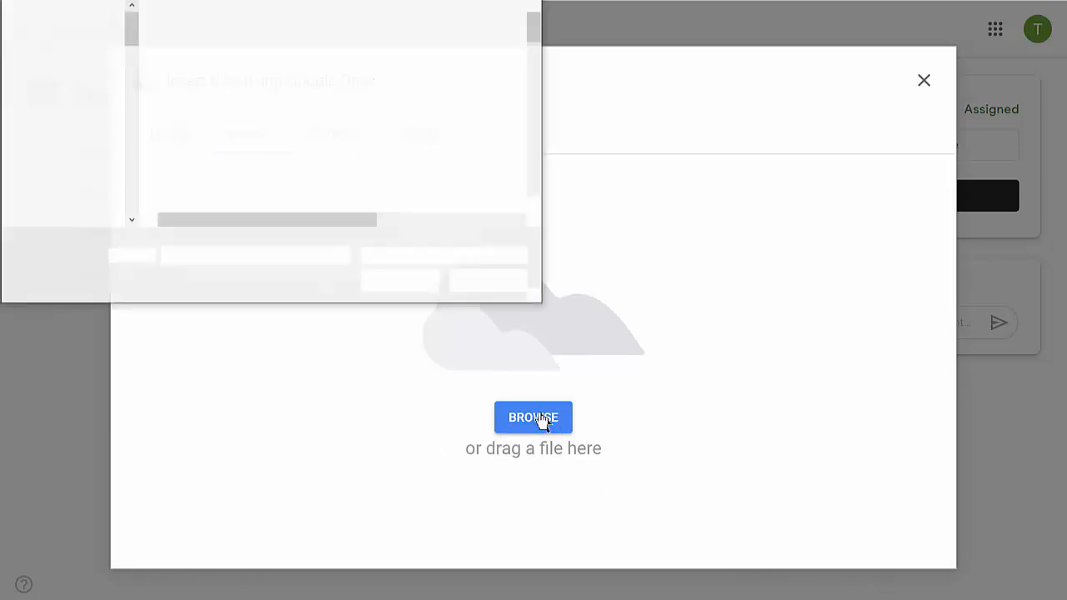
{"action": "left_click", "coordinate": [533, 417]}
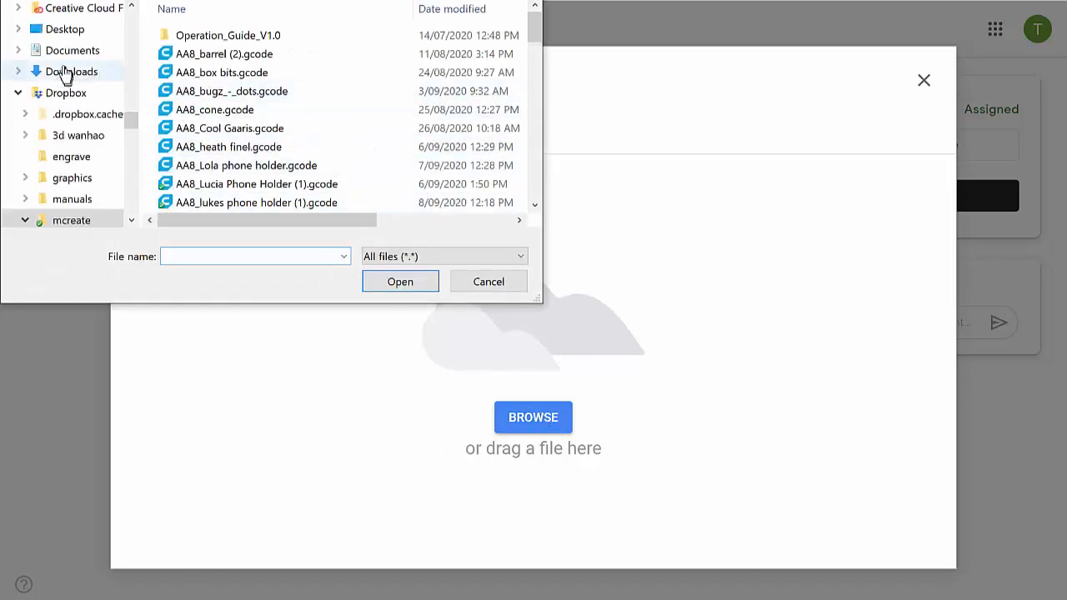
{"action": "left_click", "coordinate": [72, 70]}
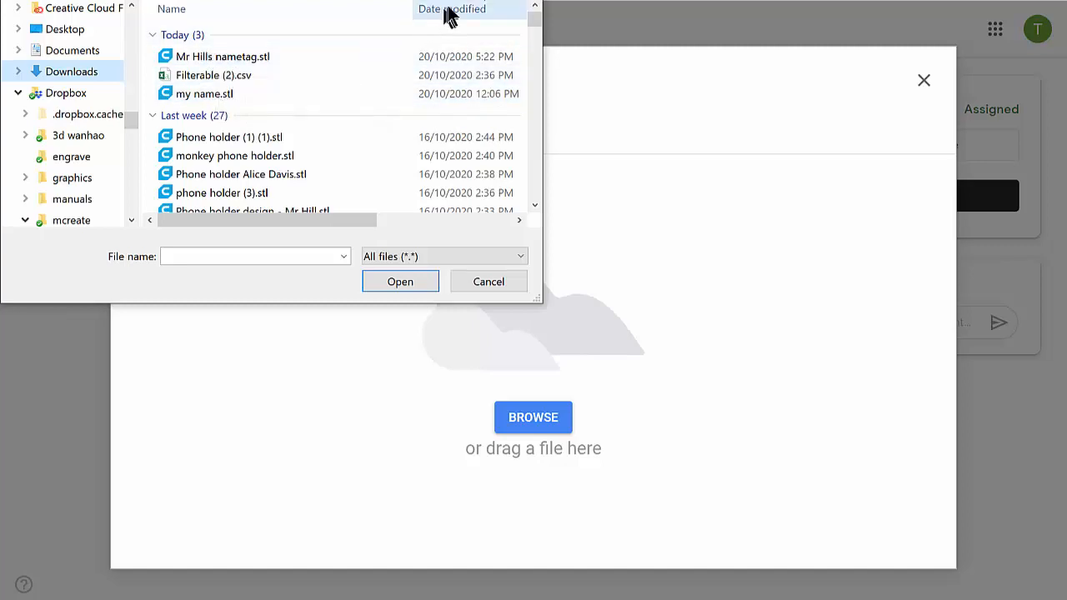
{"action": "left_click", "coordinate": [224, 57]}
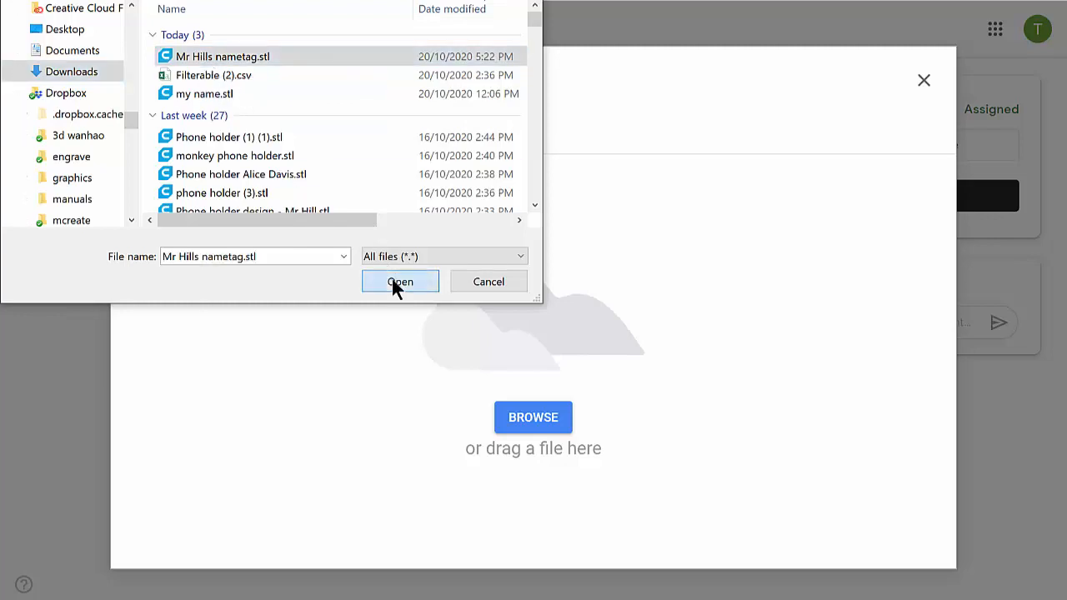
{"action": "left_click", "coordinate": [400, 280]}
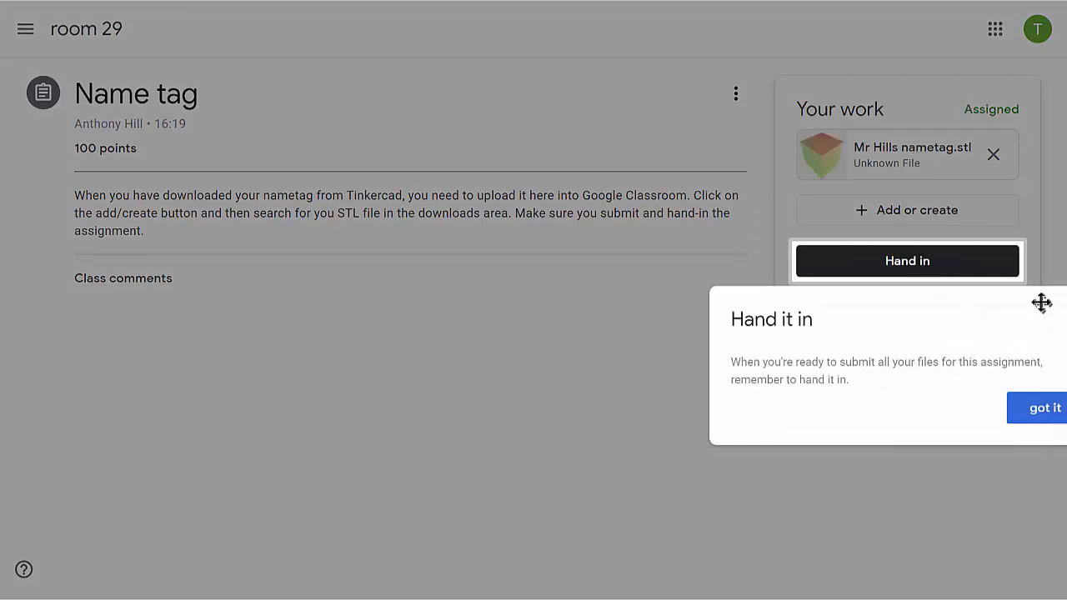
Step: Dismiss the tip and hand in the assignment with Mr Hills nametag.stl, confirming in the dialog
{"action": "left_click", "coordinate": [1050, 407]}
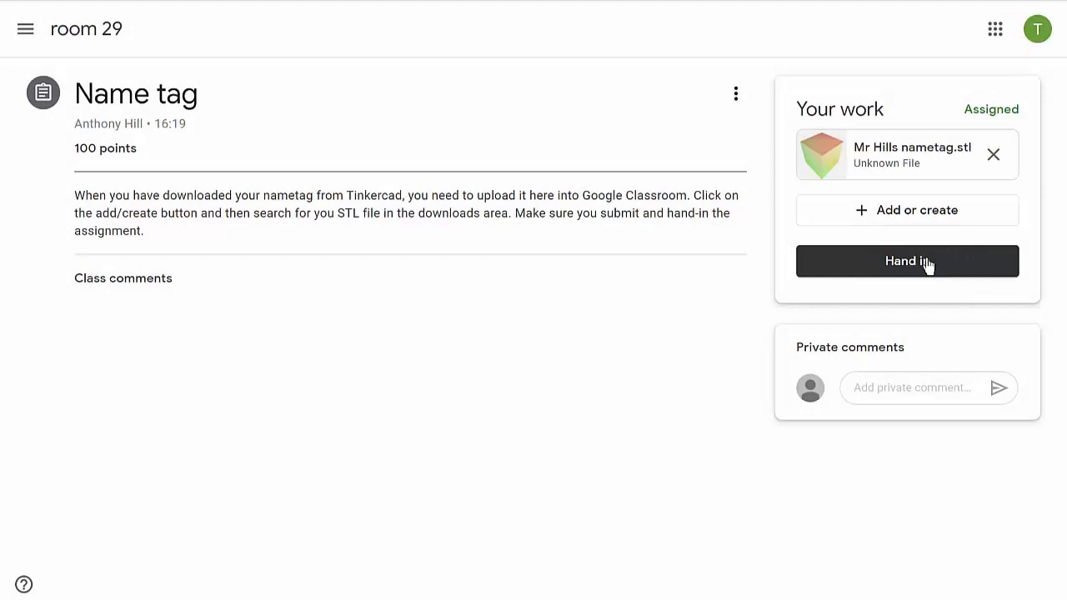
{"action": "left_click", "coordinate": [907, 260]}
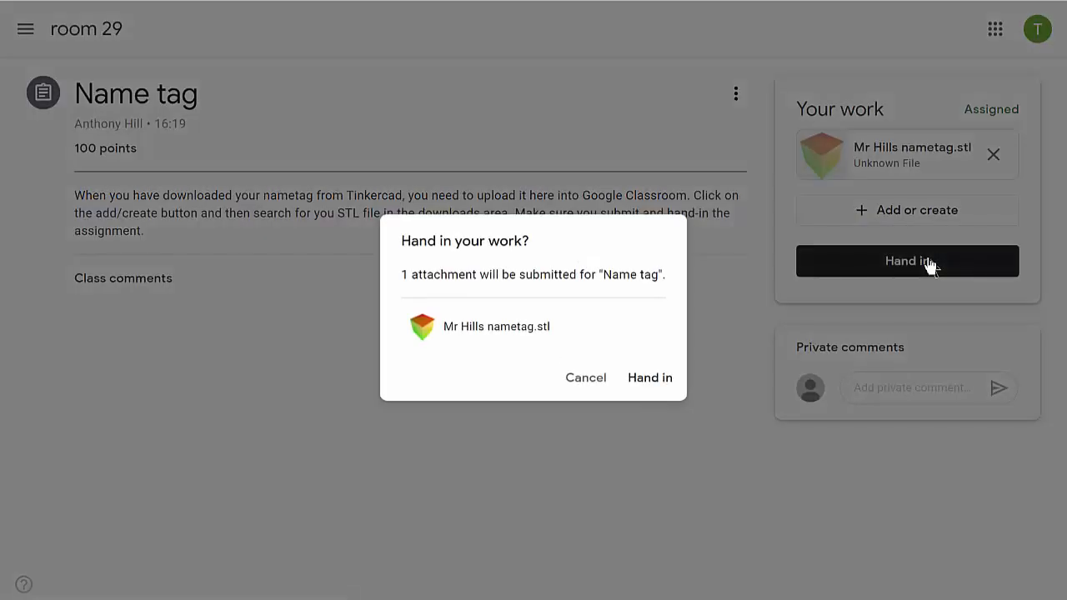
{"action": "mouse_move", "coordinate": [574, 270]}
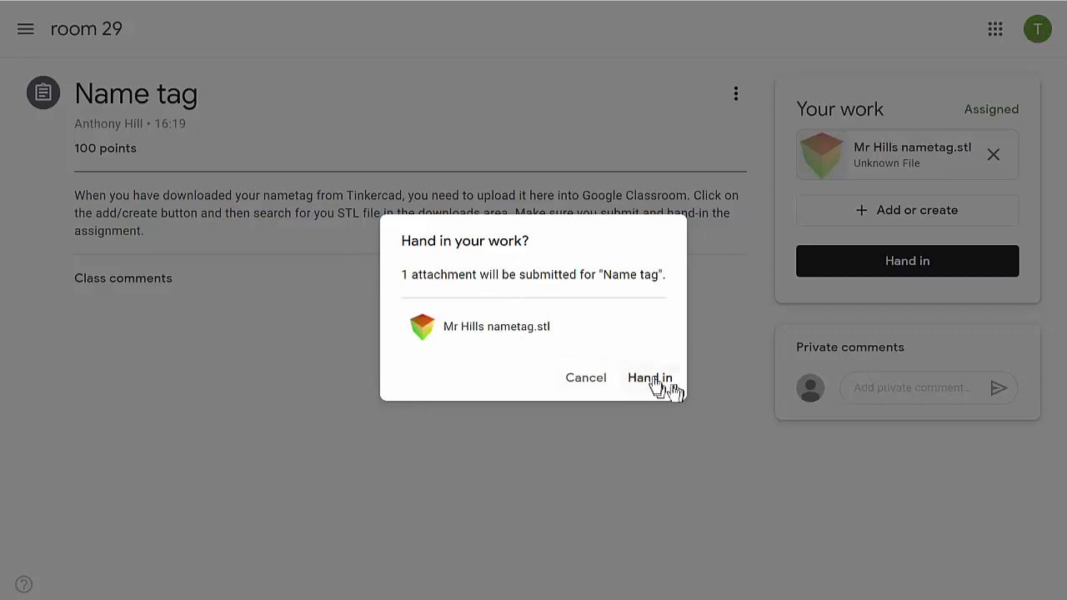
{"action": "left_click", "coordinate": [650, 377]}
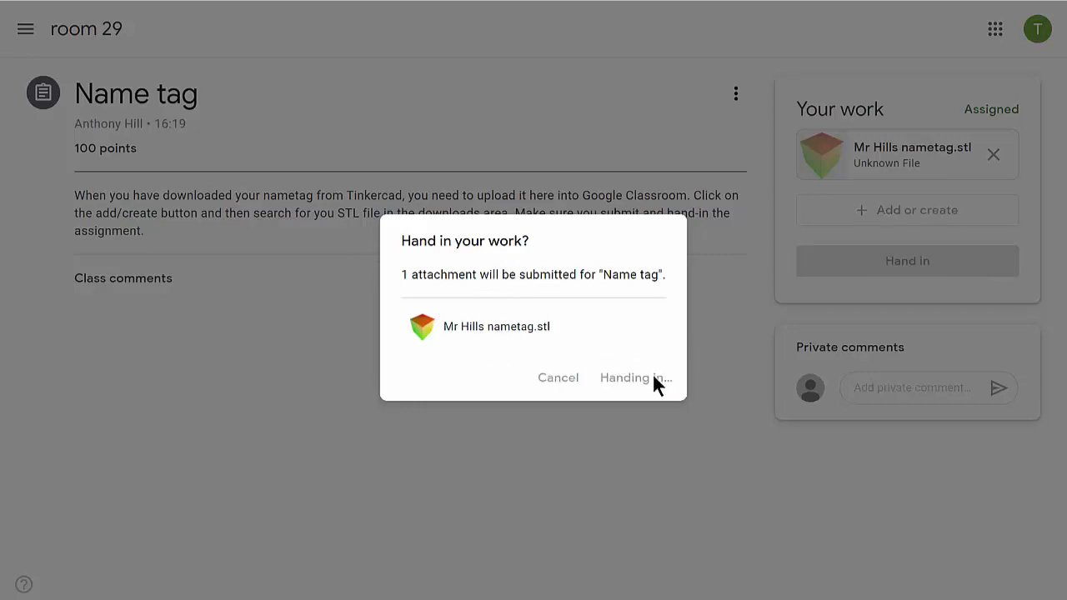
{"action": "left_click", "coordinate": [631, 376]}
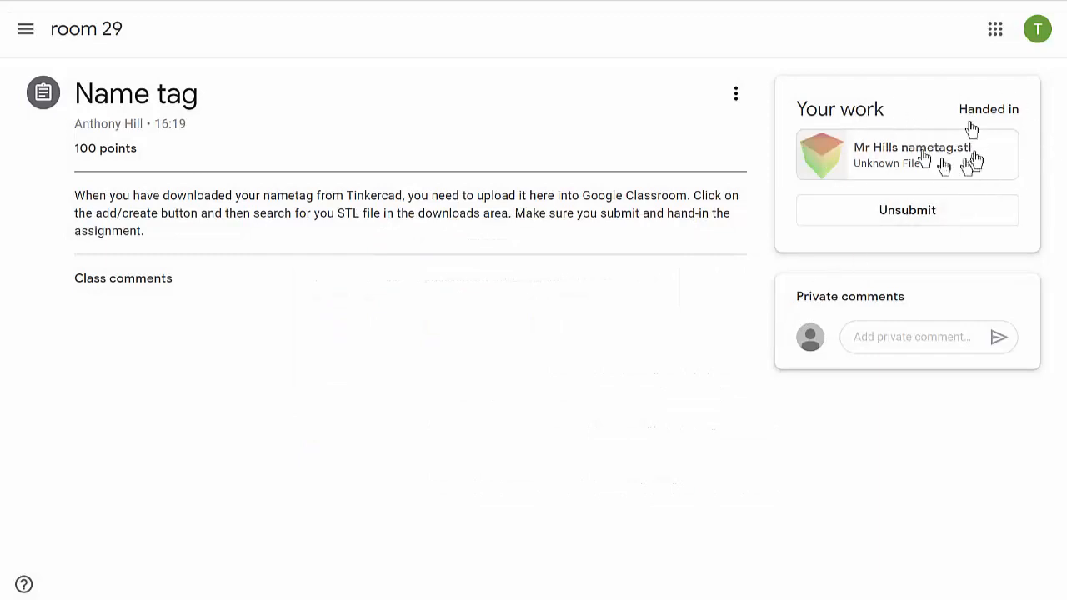
{"action": "mouse_move", "coordinate": [867, 167]}
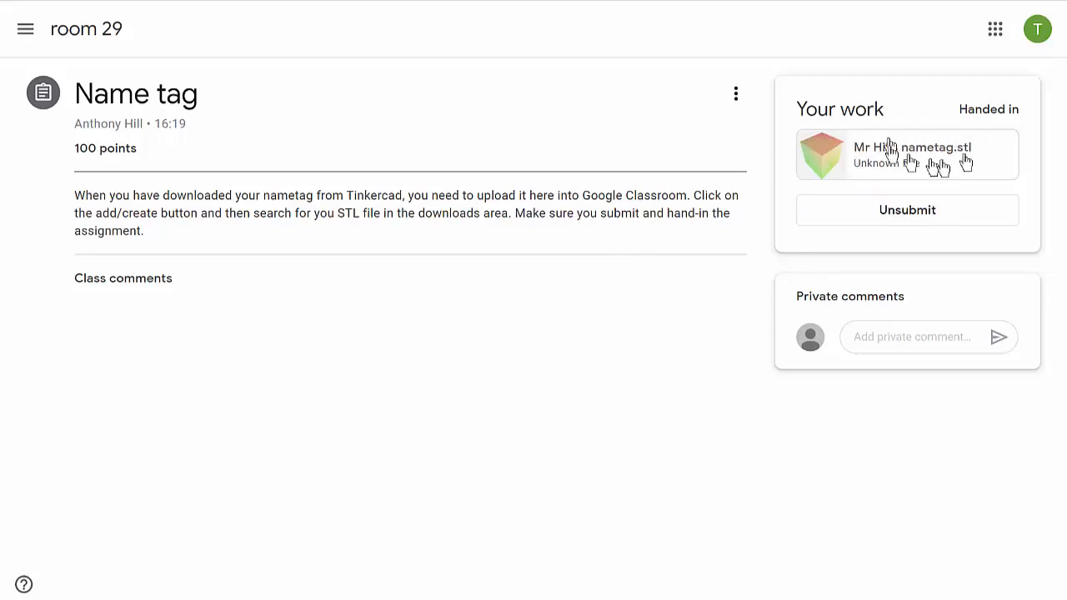
{"action": "mouse_move", "coordinate": [603, 384]}
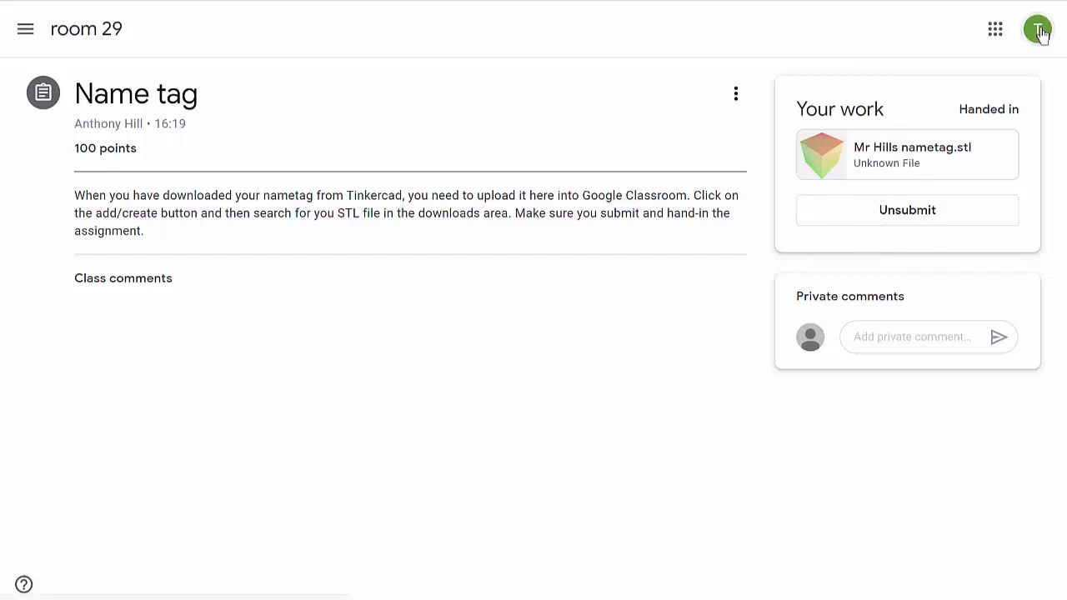
Step: Show the school account panel from the profile avatar to reach Sign out
{"action": "left_click", "coordinate": [1036, 28]}
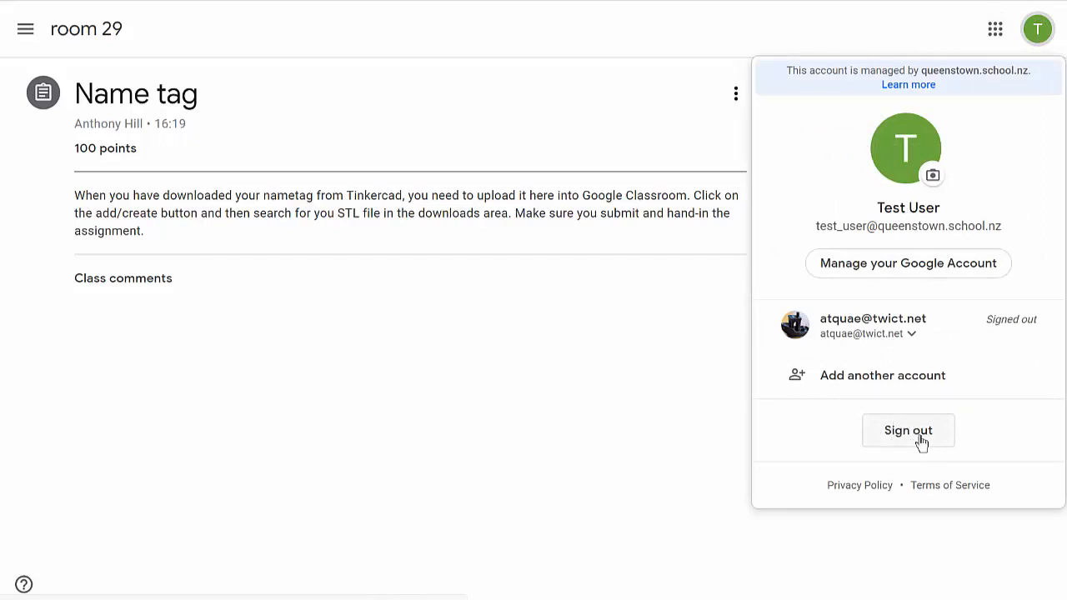
{"action": "mouse_move", "coordinate": [910, 442]}
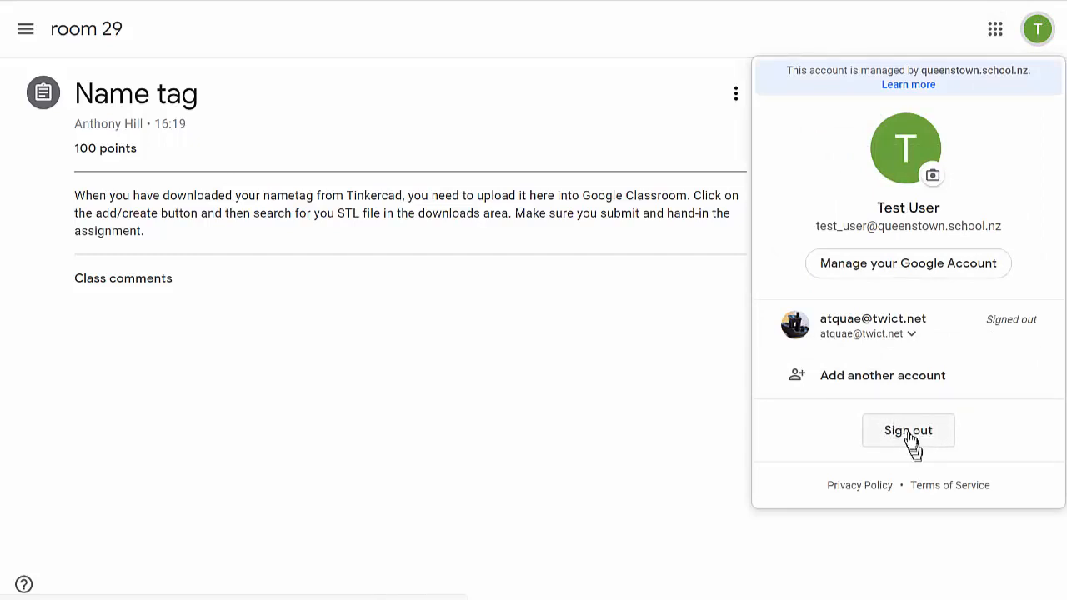